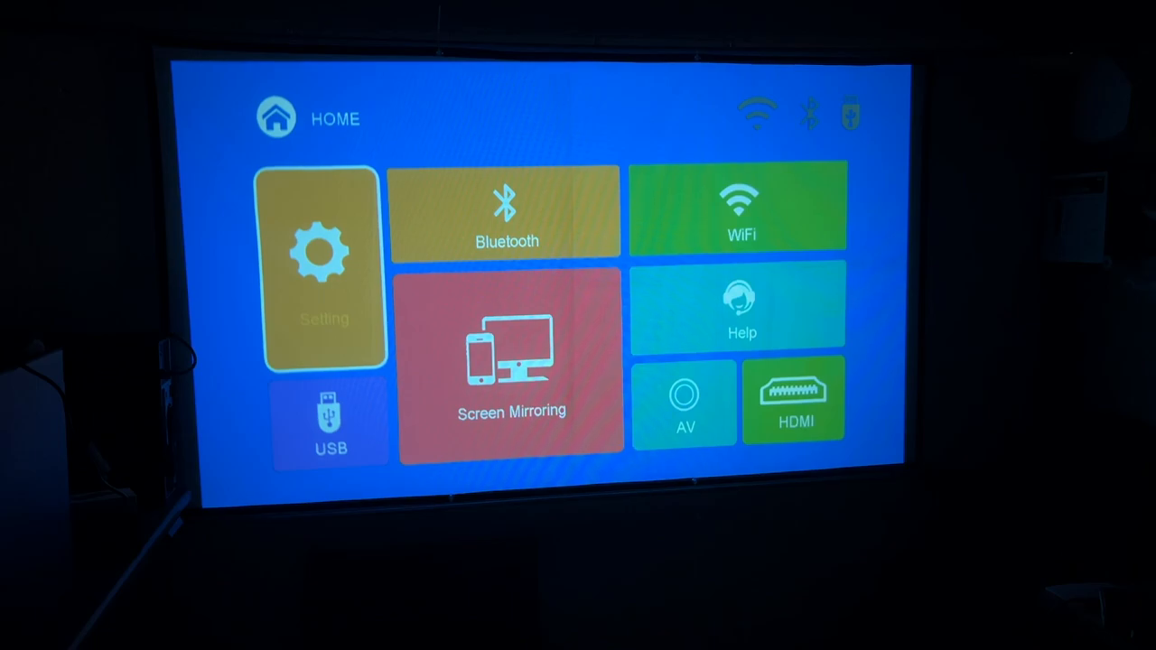
# Shift home-screen focus from the Setting tile to the WiFi tile.
pyautogui.click(741, 207)
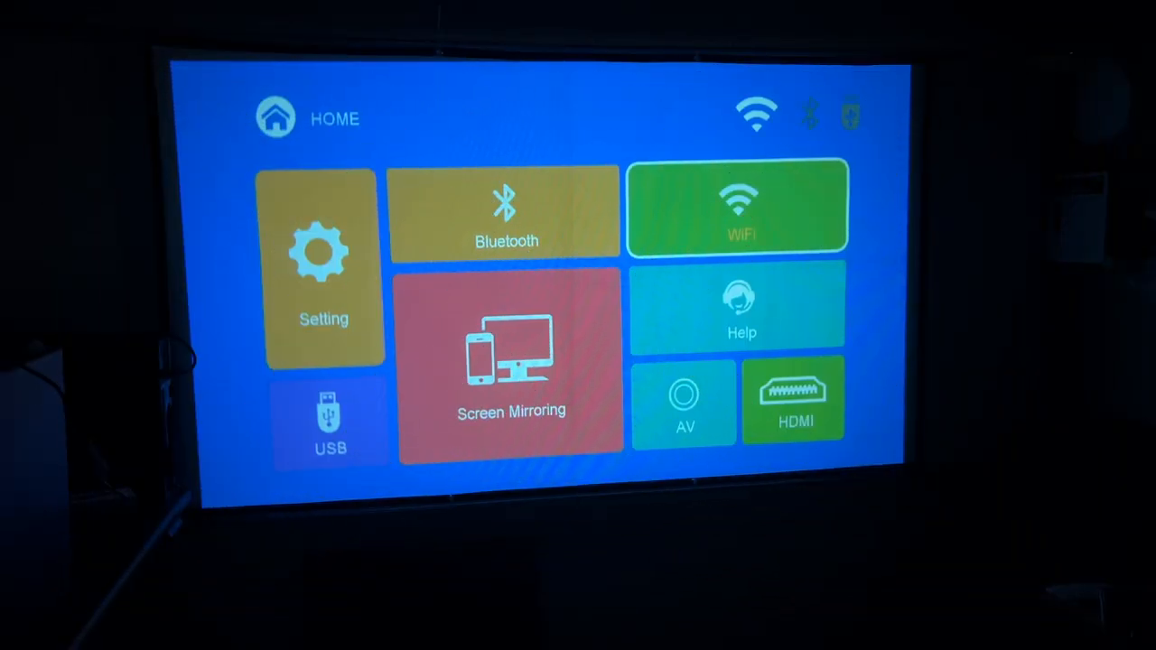
# Visit the WiFi settings screen, then head back to the home screen's USB tile.
pyautogui.click(510, 361)
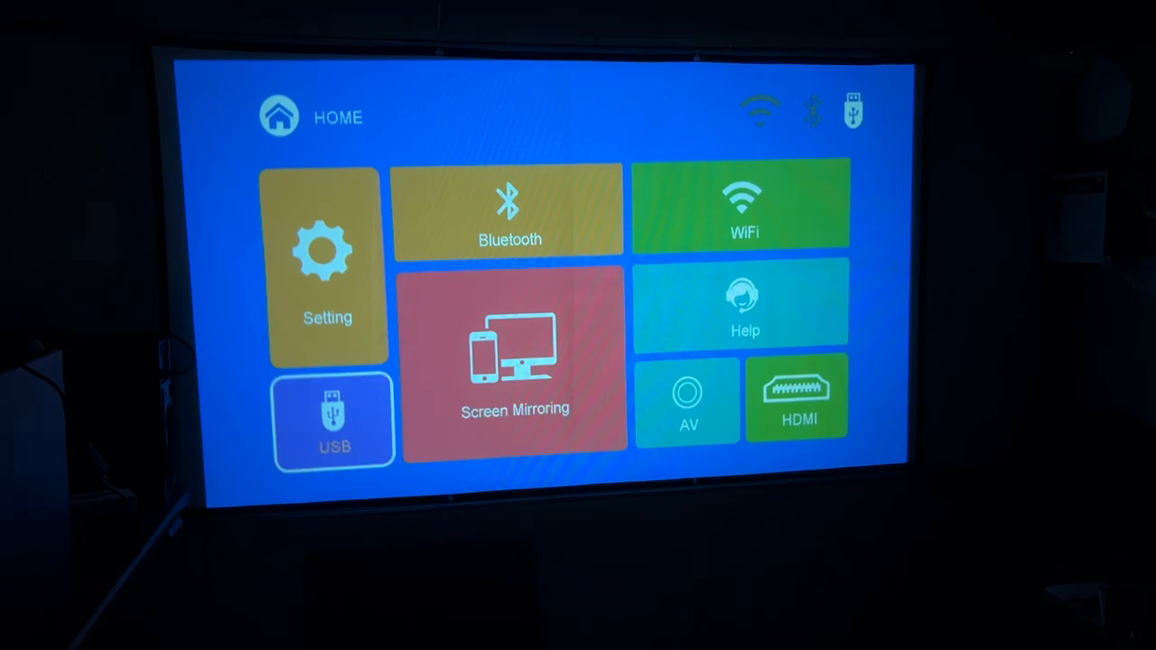
# Open train_1080p.mp4 from USB, bring up the playback bar and fast-forward at 4x.
pyautogui.click(334, 420)
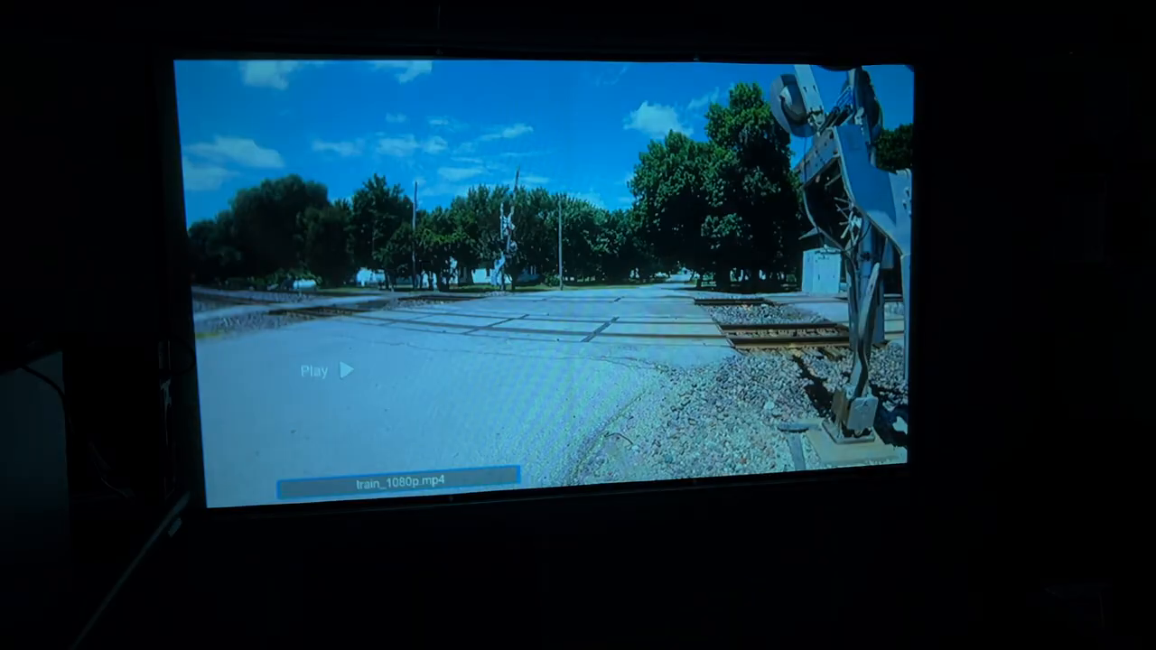
pyautogui.click(328, 370)
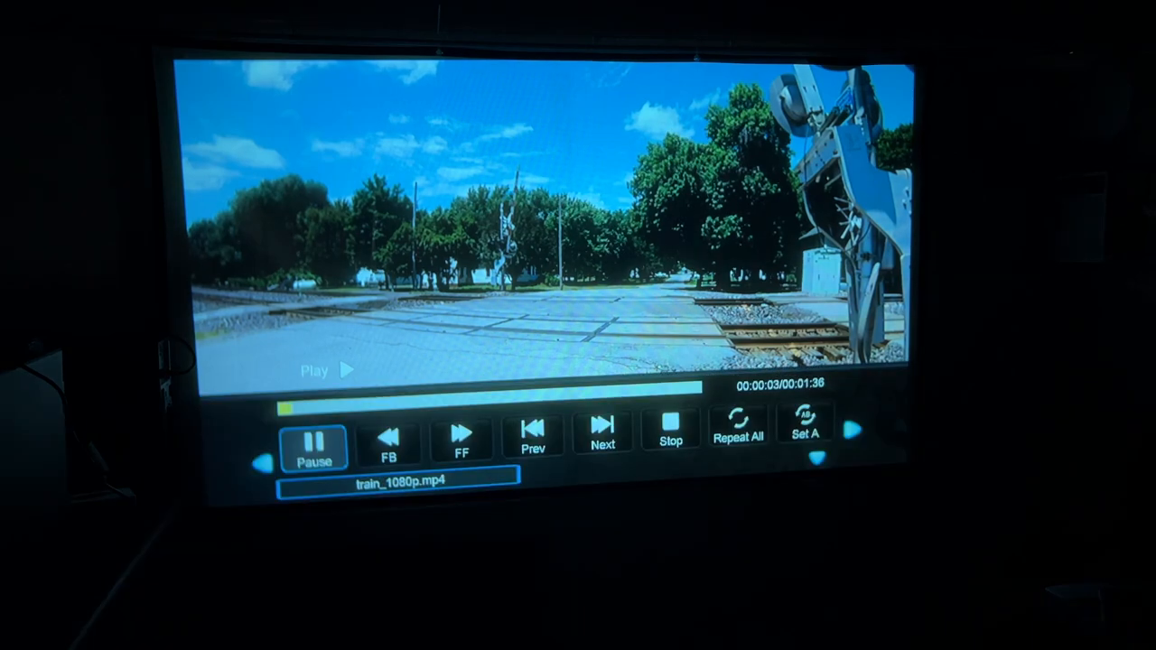
pyautogui.click(461, 431)
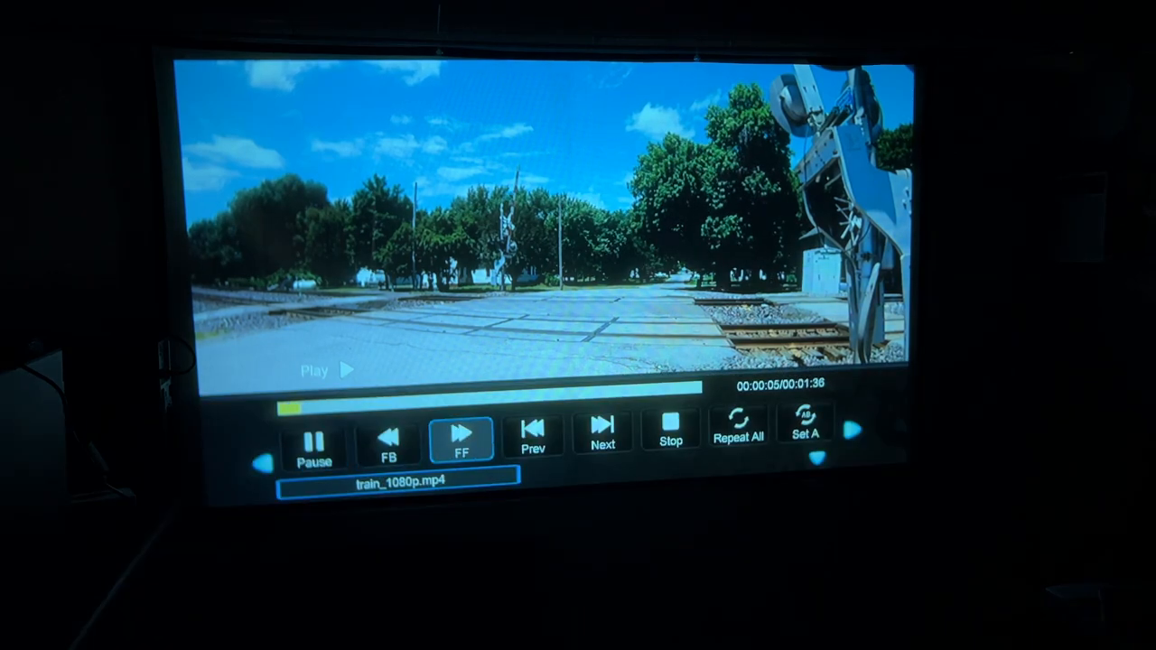
pyautogui.click(461, 436)
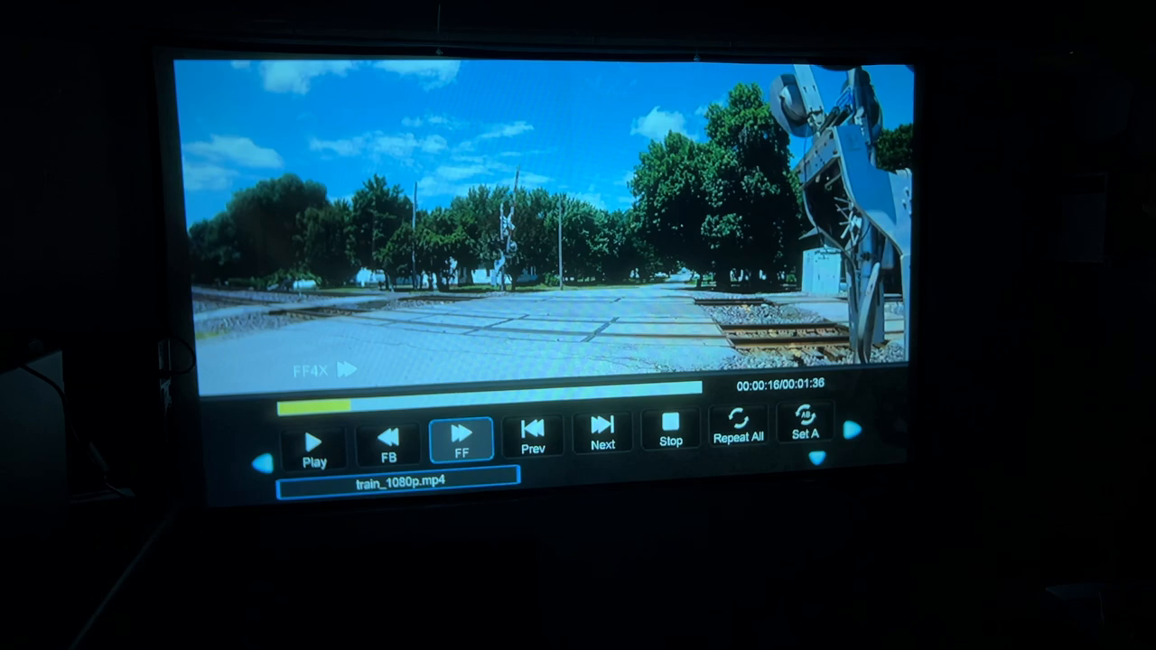
pyautogui.click(315, 443)
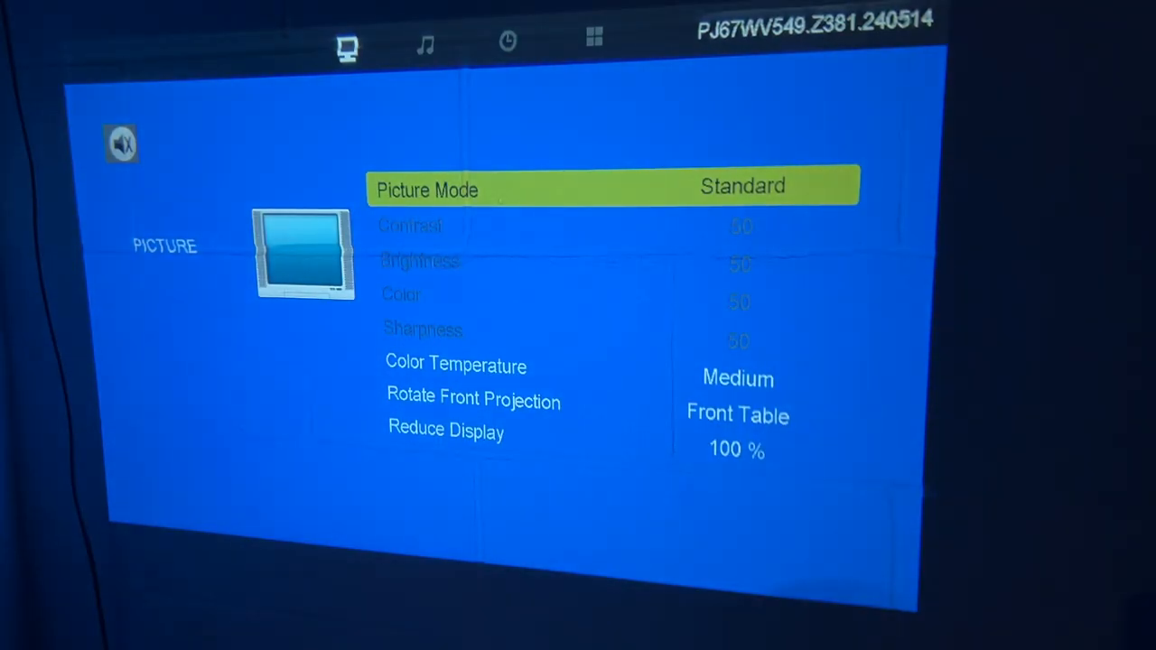
# Cycle the Time, Option and Picture tabs, ending on Option with English OSD and Bluetooth off.
pyautogui.click(506, 42)
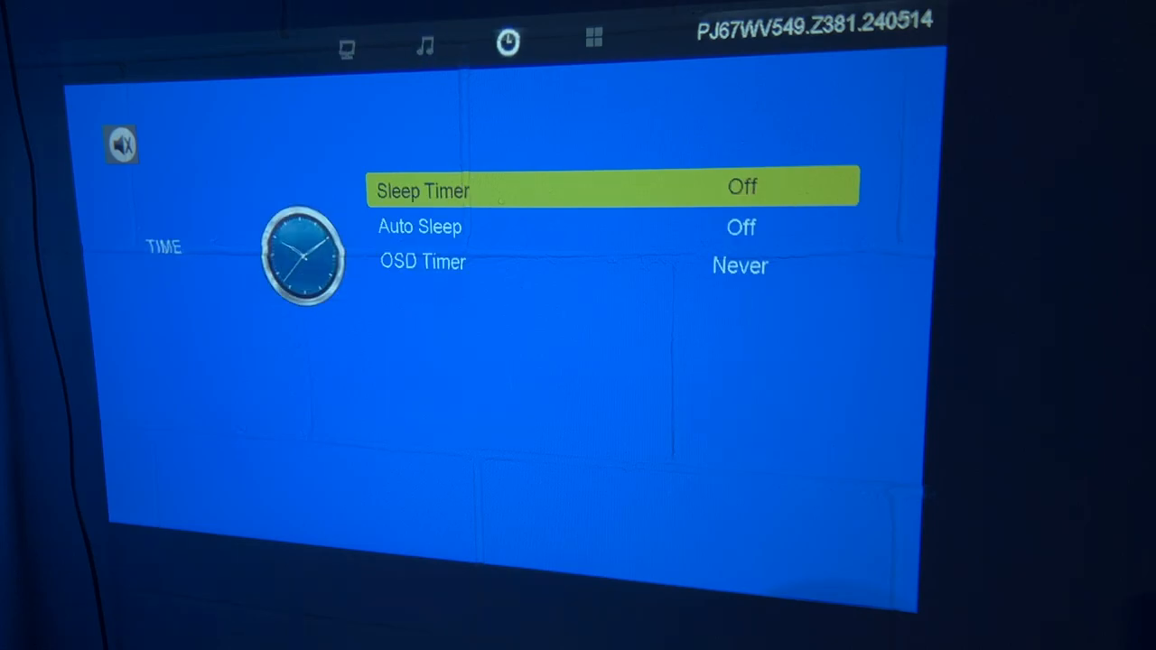
pyautogui.click(593, 41)
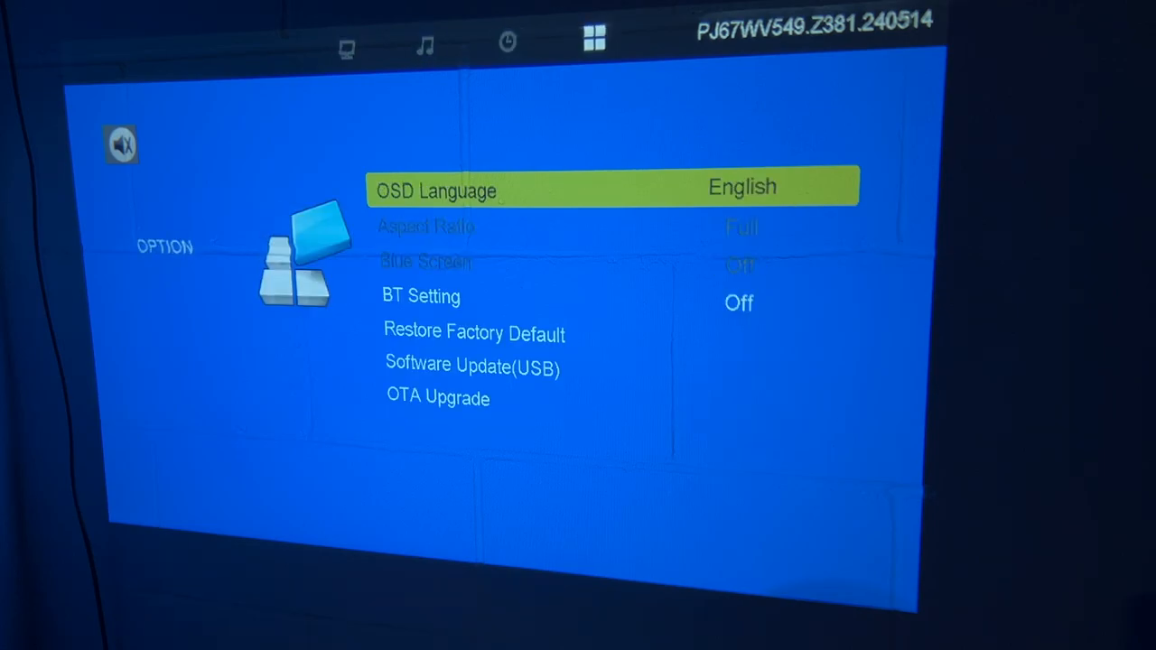
pyautogui.click(346, 43)
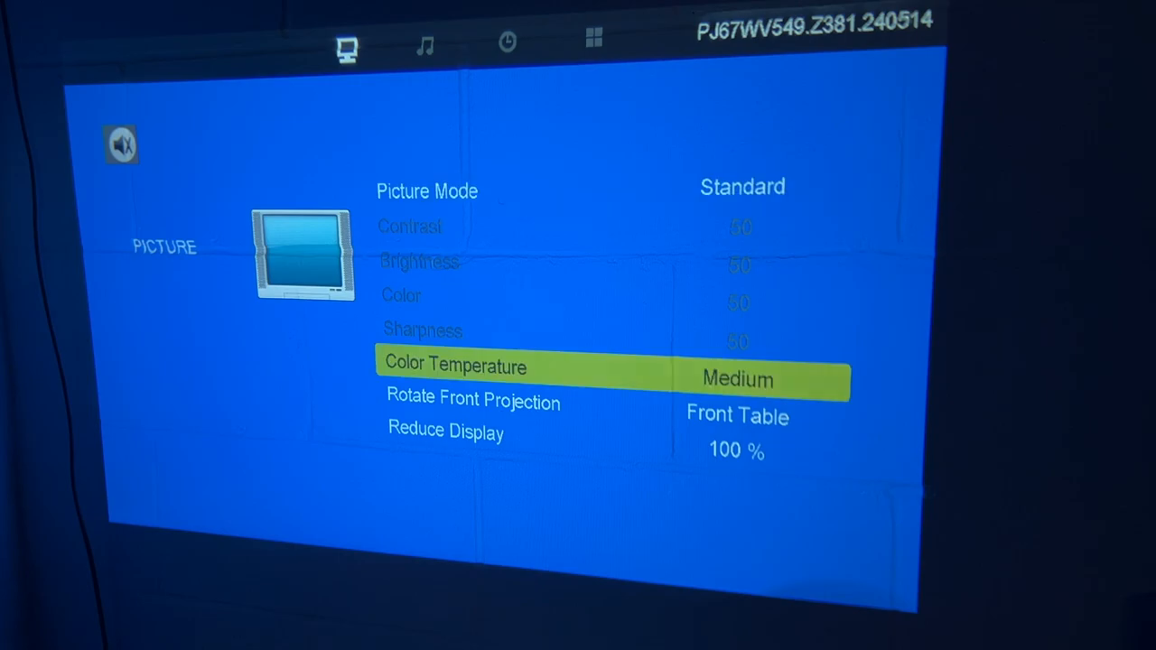
pyautogui.press('Down')
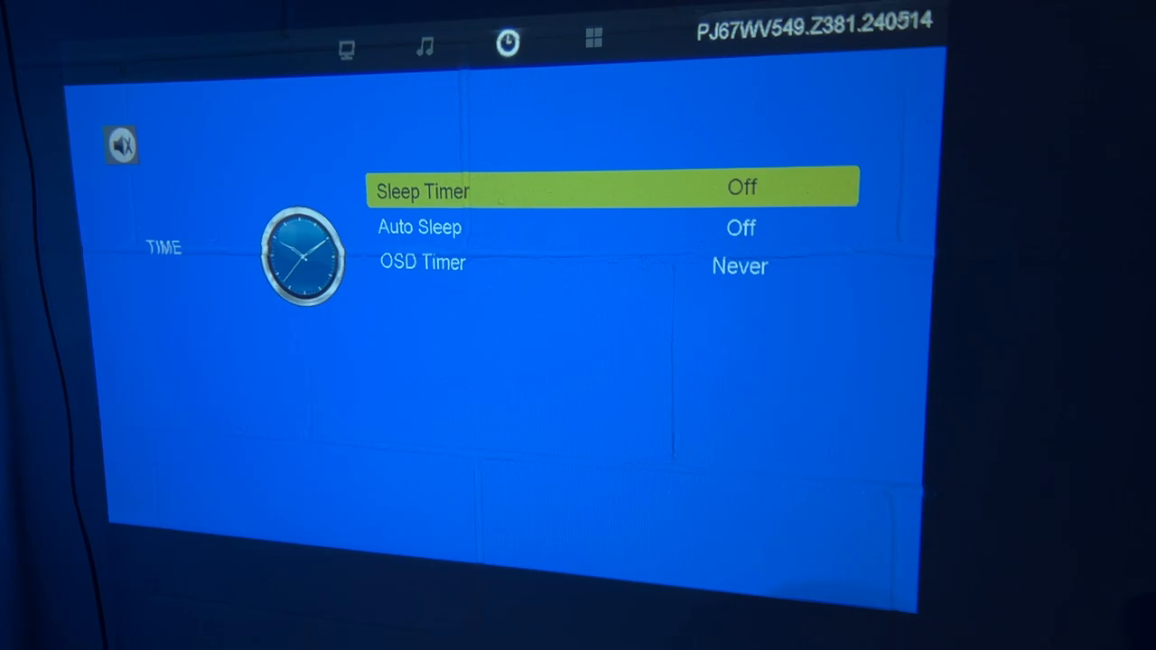
pyautogui.click(594, 41)
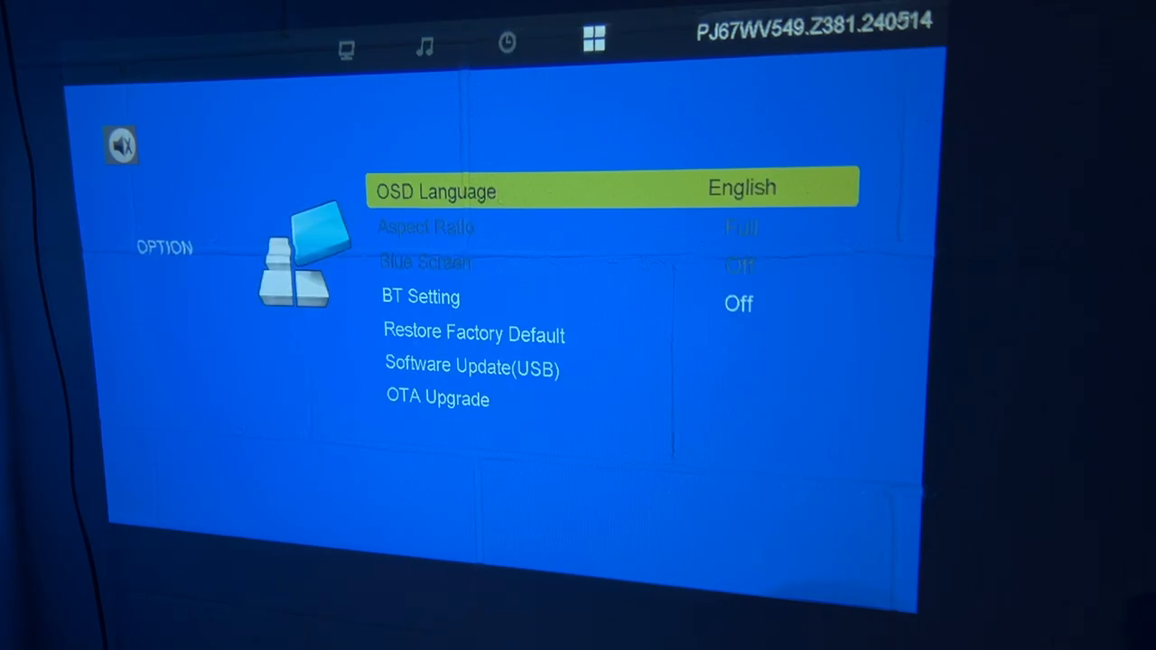